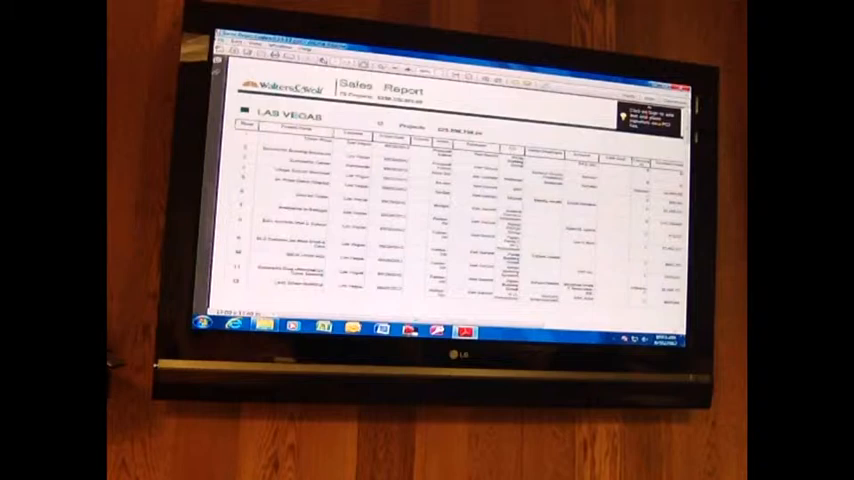
Scroll down through the Sales Report's regional project tables, then close Adobe Reader.
scroll(down, 3)
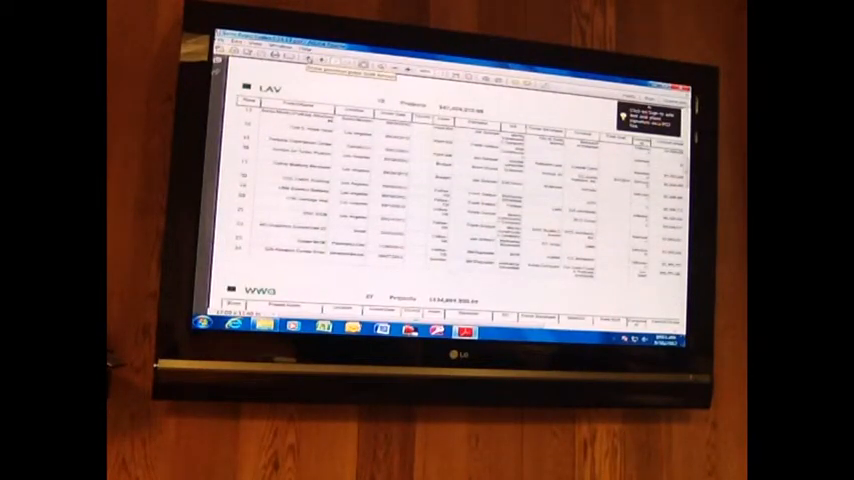
scroll(down, 3)
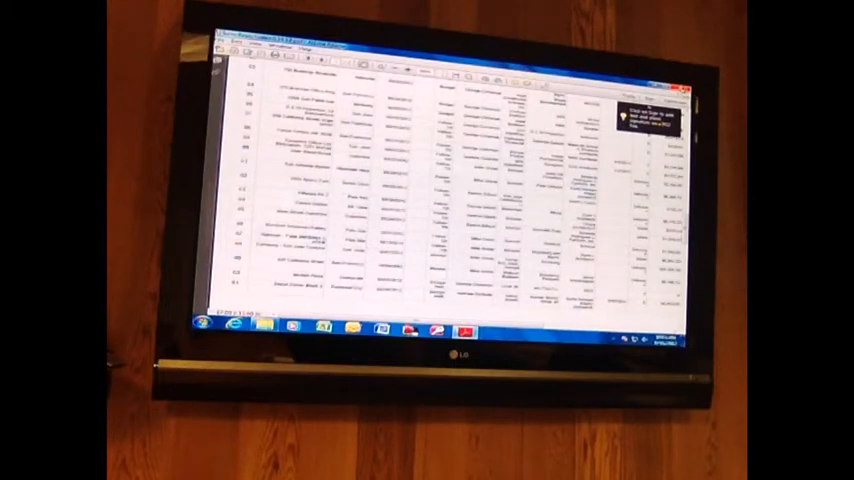
click(687, 88)
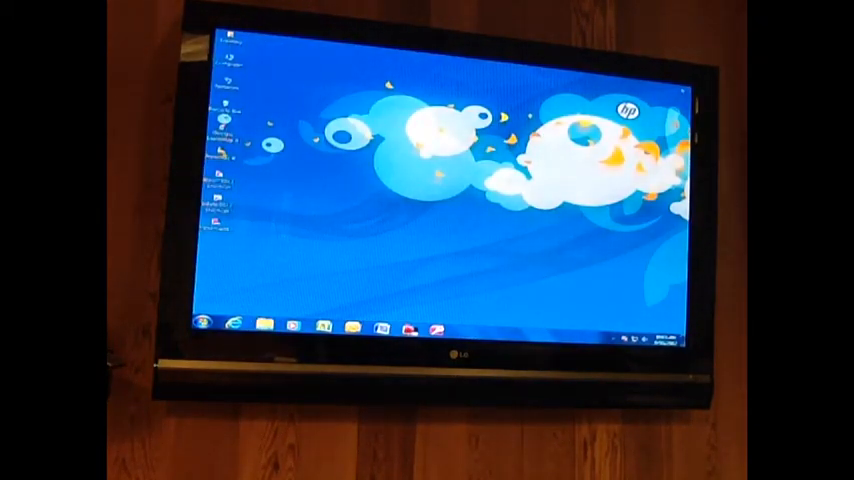